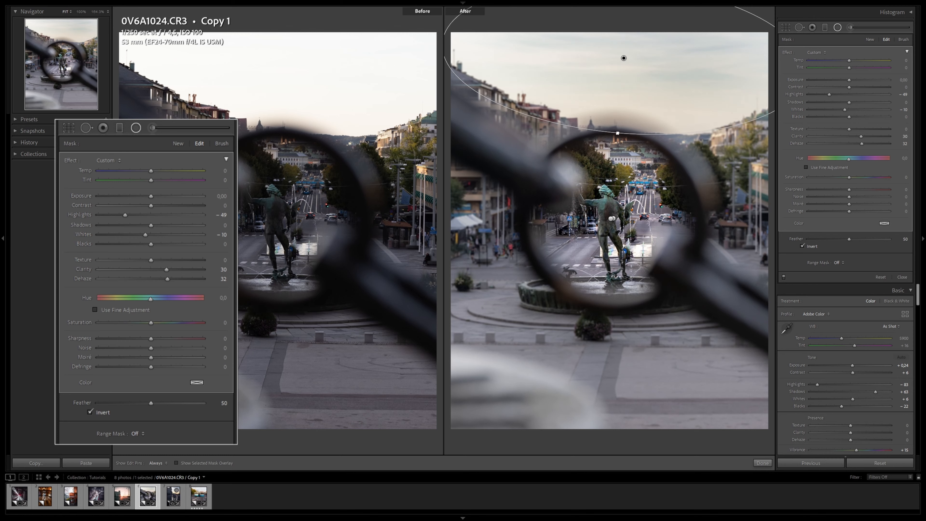
# Place an inverted radial filter with Feather 20 brightening the asphalt between the tram rails
pyautogui.click(761, 462)
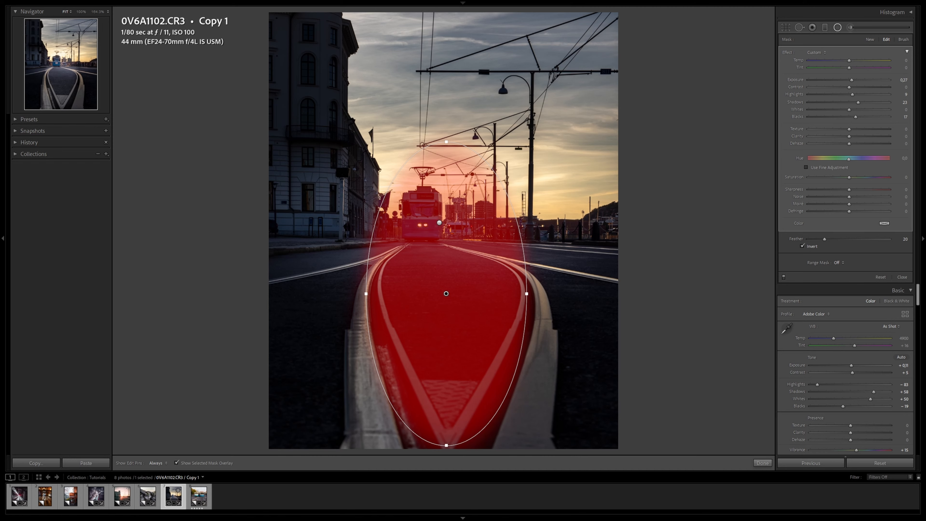
# Switch the asphalt filter to an Erase brush of size 170 and feather 18
pyautogui.click(903, 39)
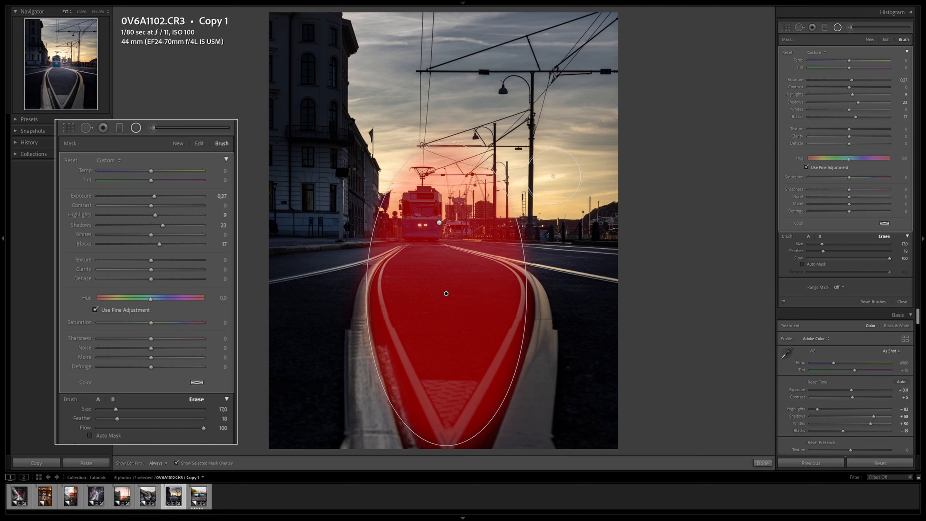
pyautogui.click(89, 435)
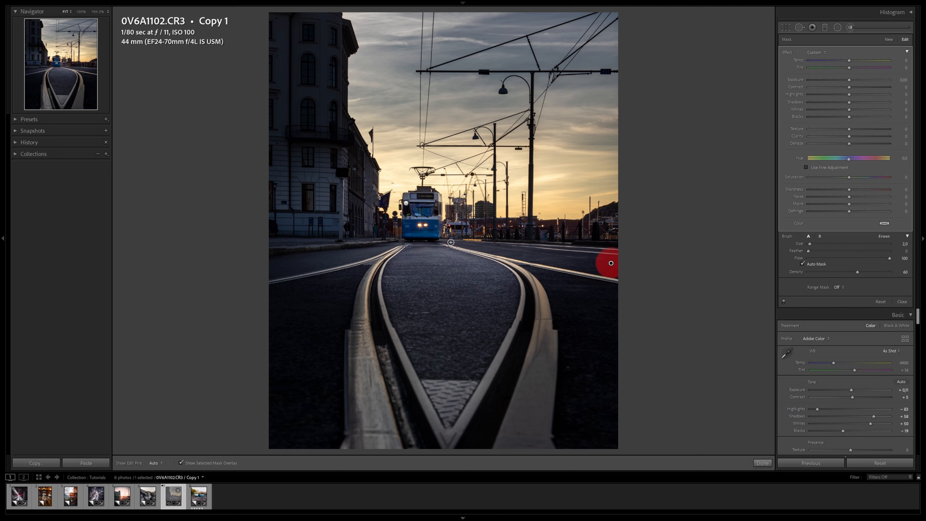
# Paint the auto-masked strip along the road right of the outer rail toward the horizon
pyautogui.moveTo(611, 262); pyautogui.dragTo(459, 242)
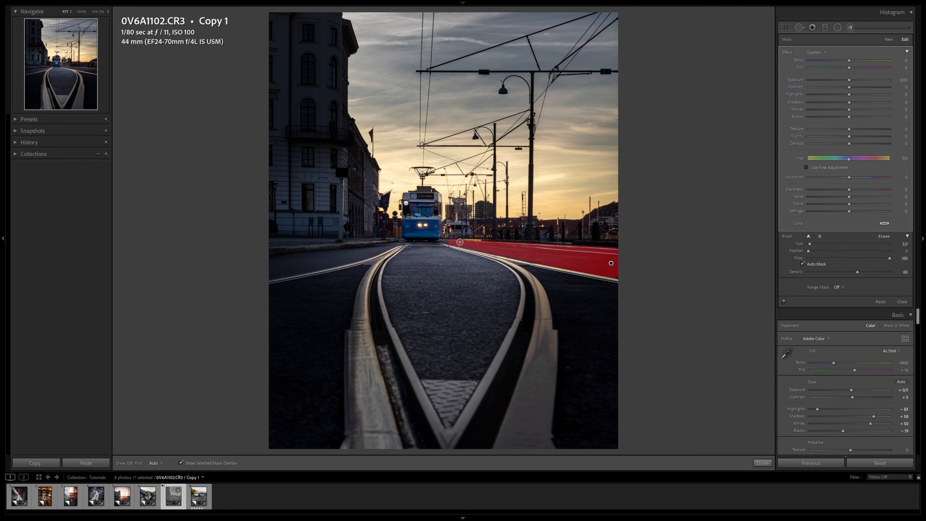